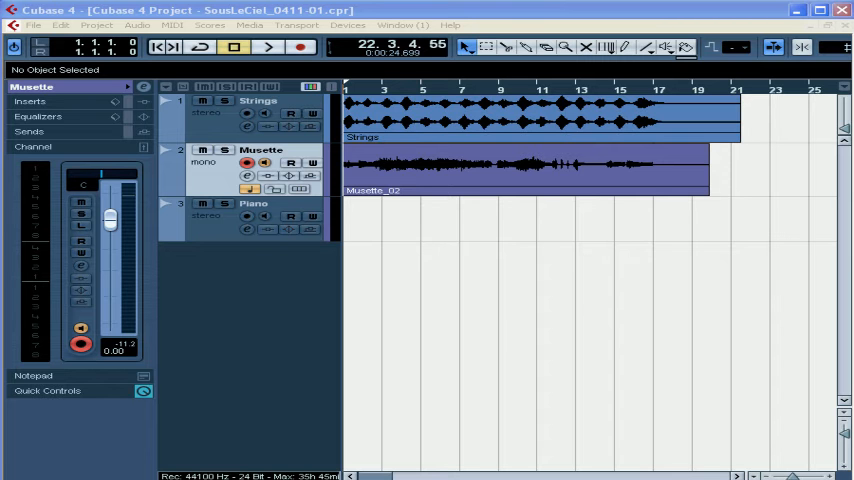
mouse_move(680, 359)
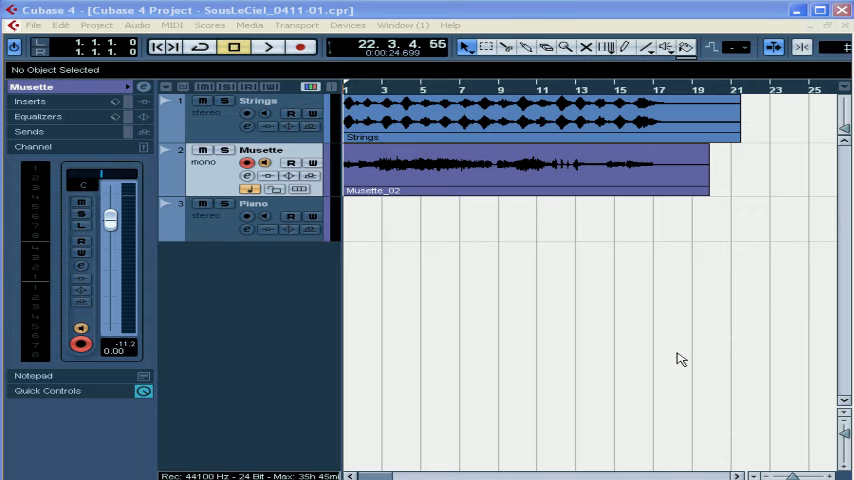
mouse_move(349, 87)
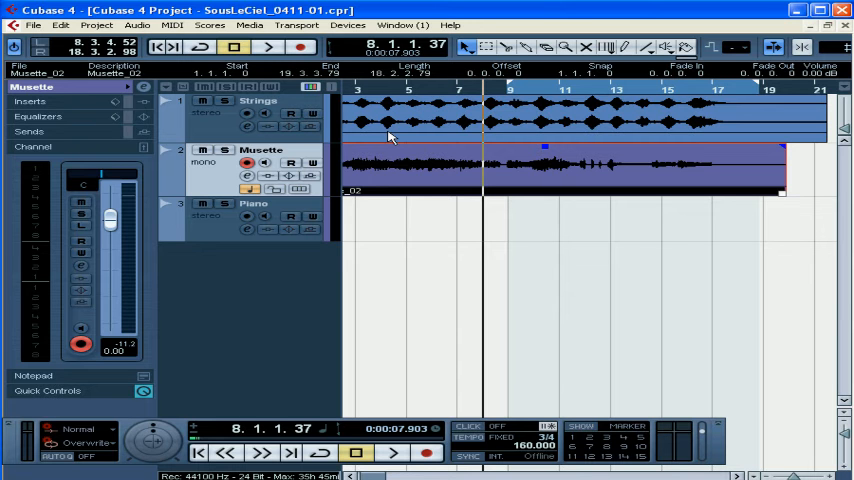
Step: Show the Locators section with left and right locator times in the Transport Panel
click(420, 90)
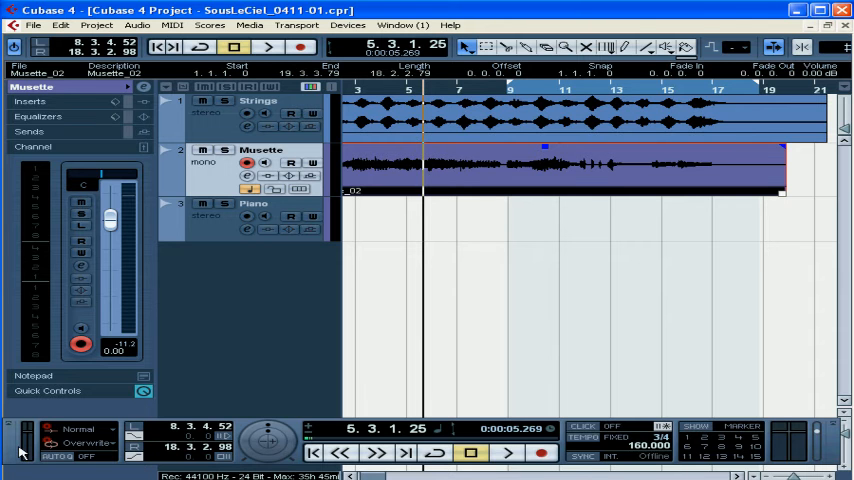
mouse_move(421, 102)
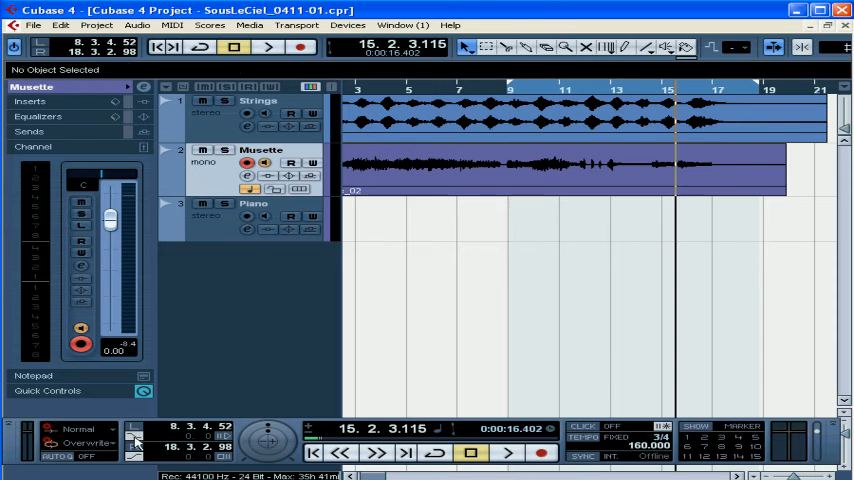
Step: Enable Punch In at the left locator
click(252, 47)
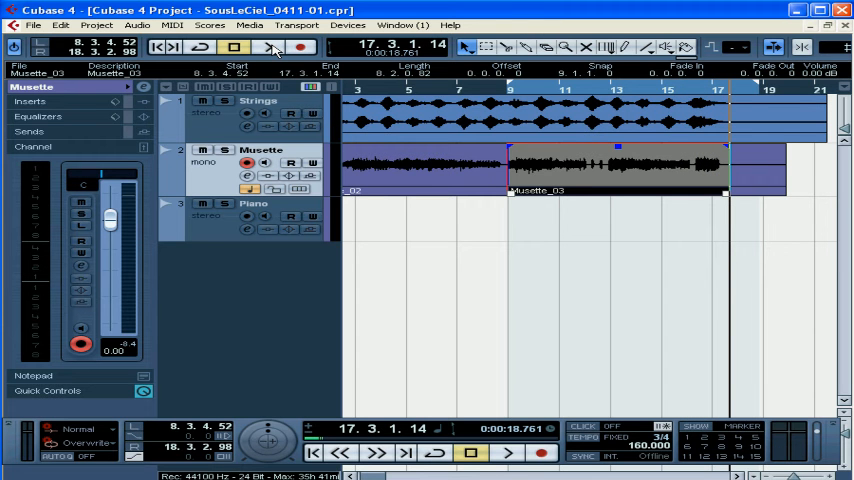
mouse_move(268, 165)
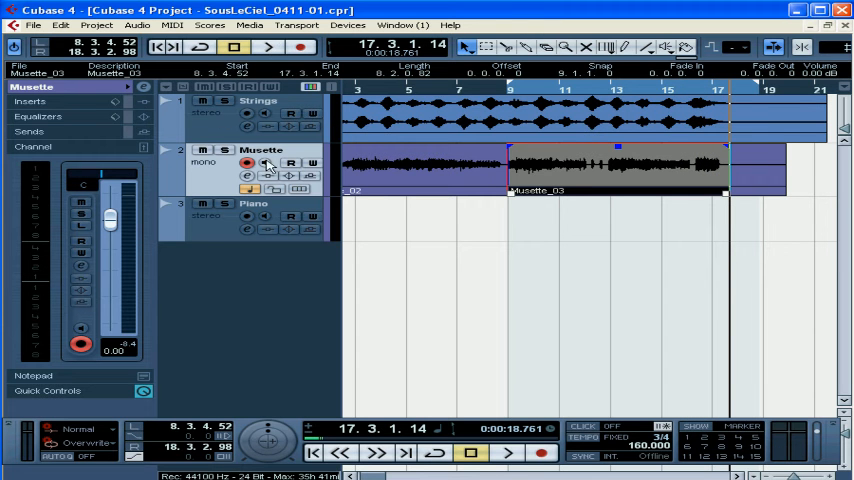
mouse_move(268, 166)
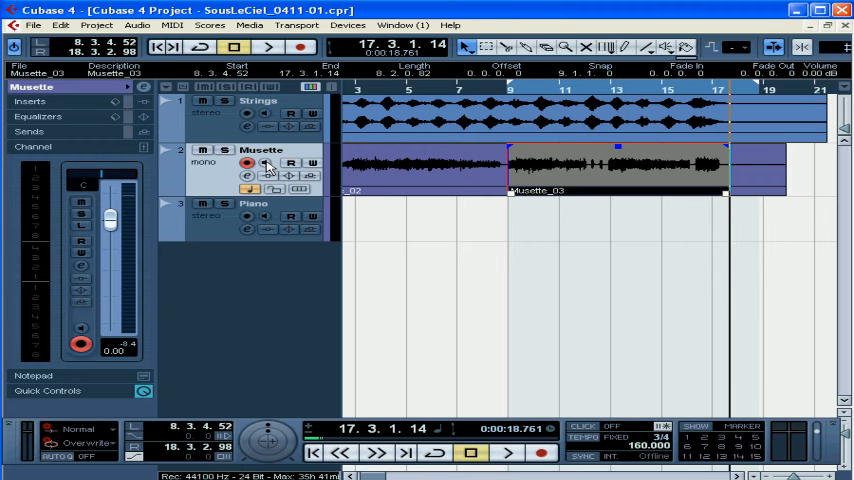
mouse_move(424, 177)
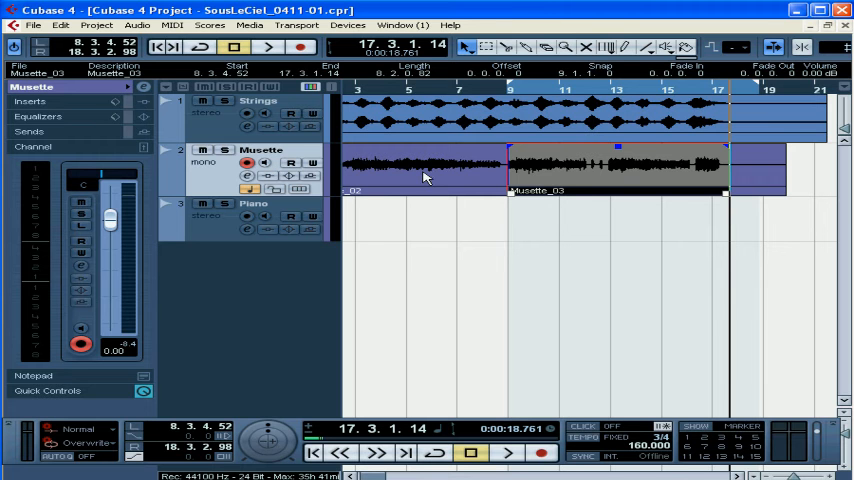
mouse_move(405, 176)
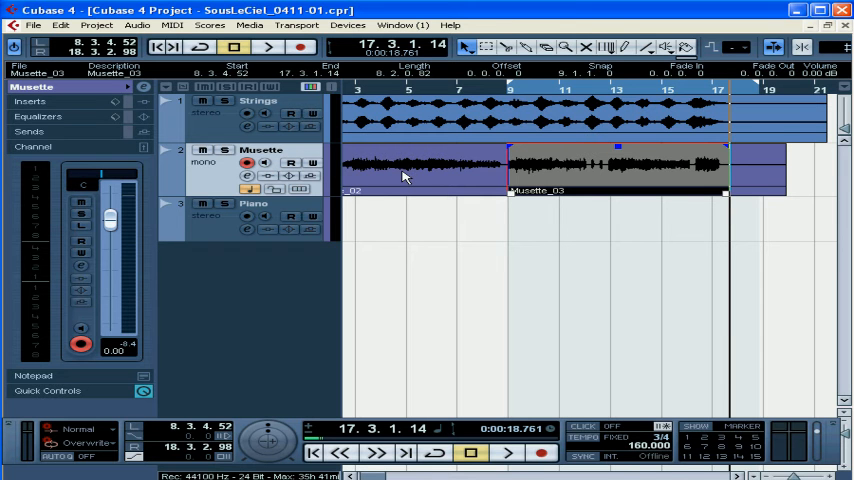
mouse_move(101, 437)
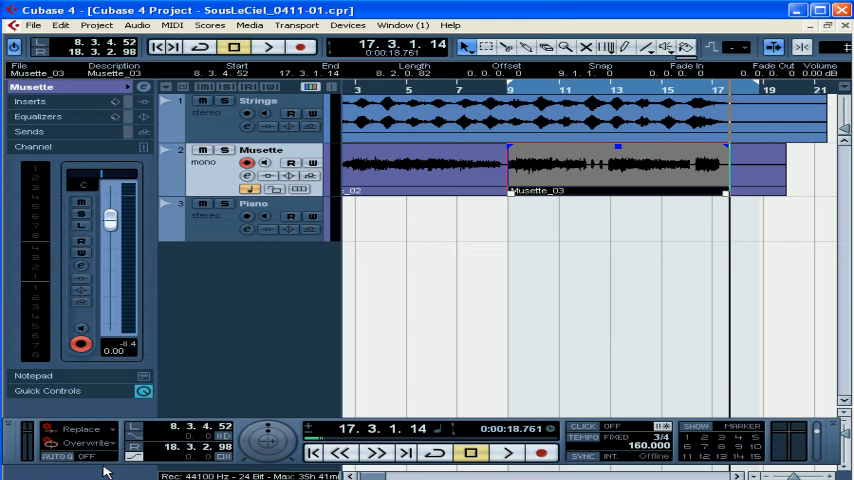
mouse_move(668, 177)
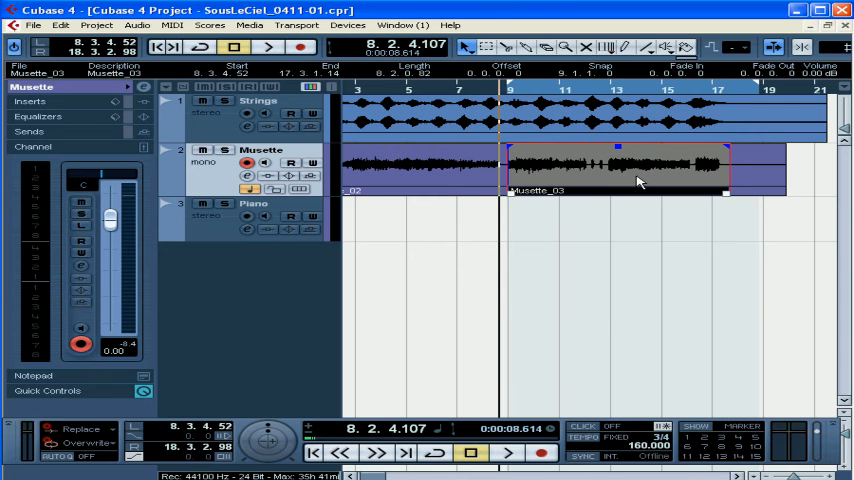
right_click(638, 183)
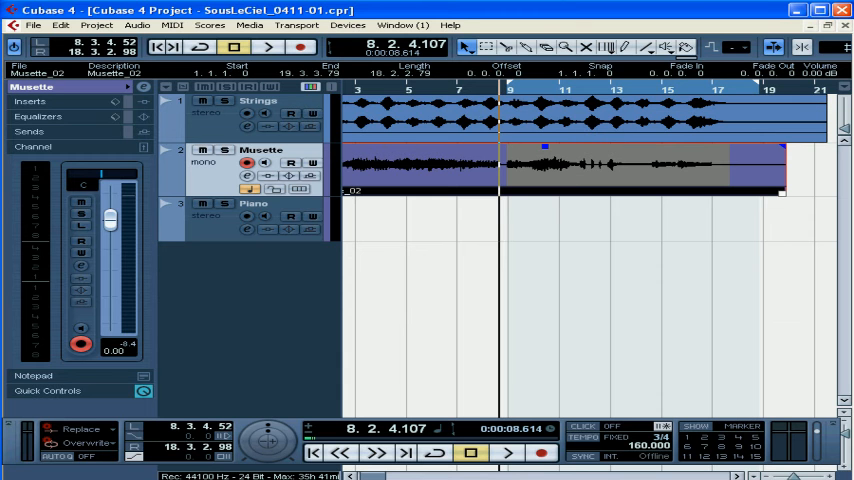
click(267, 47)
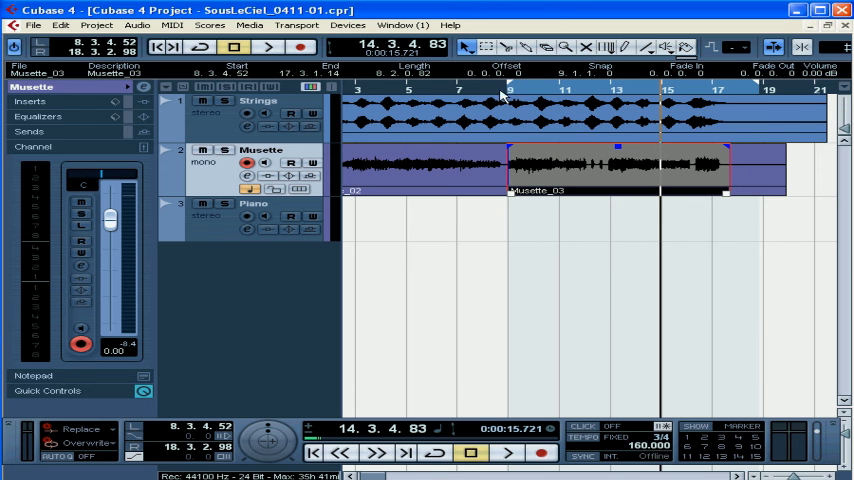
click(507, 450)
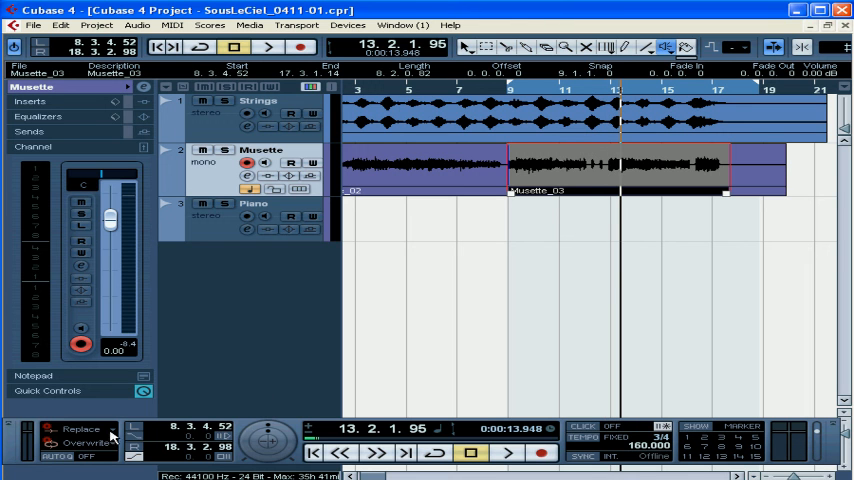
Step: Set linear record mode to Normal and move the playhead to around bar 6
click(78, 428)
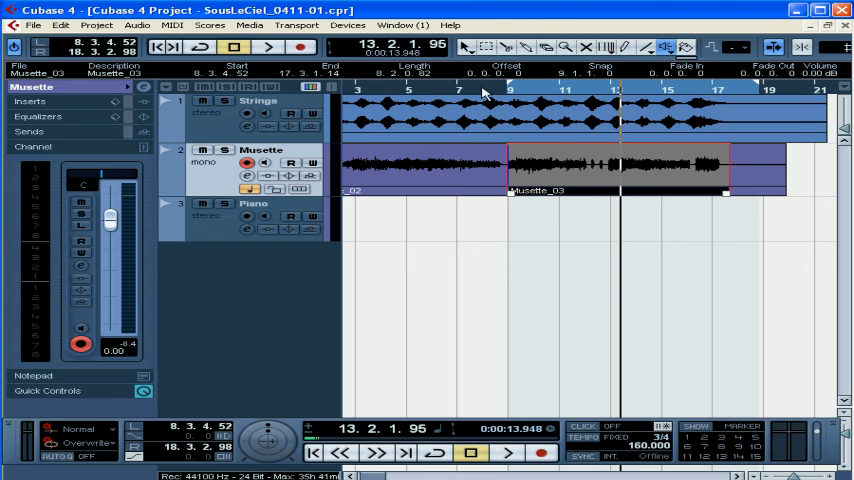
click(437, 88)
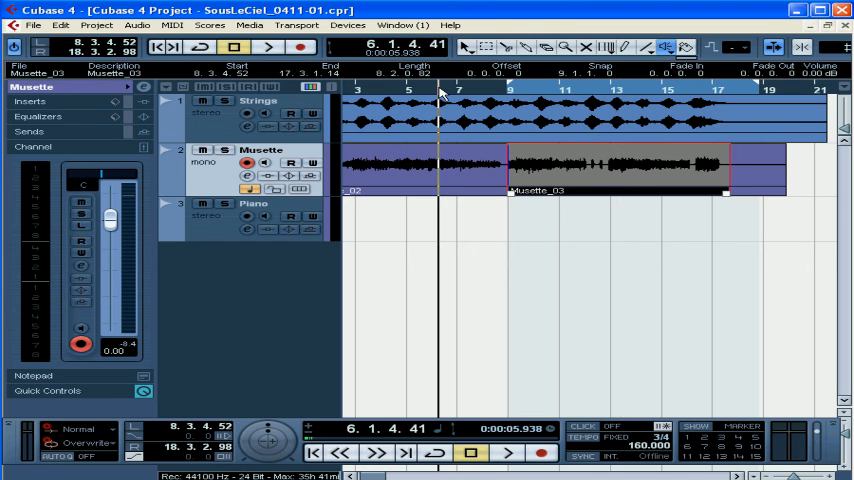
mouse_move(420, 107)
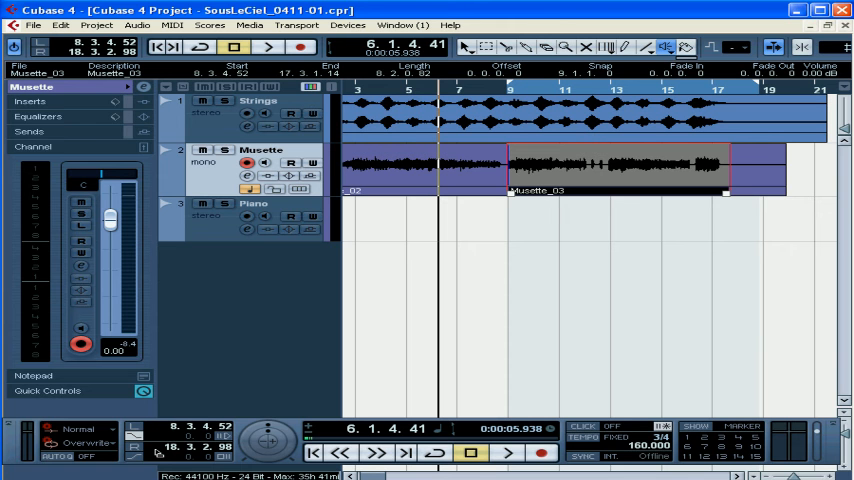
mouse_move(167, 100)
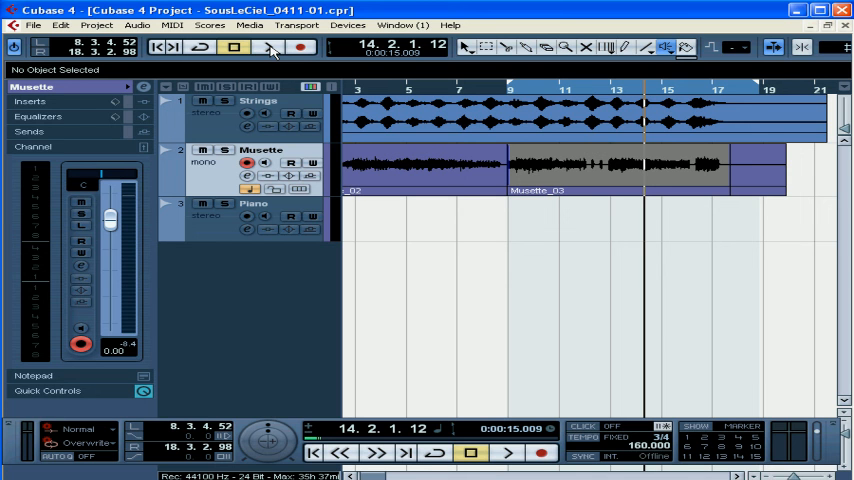
mouse_move(145, 449)
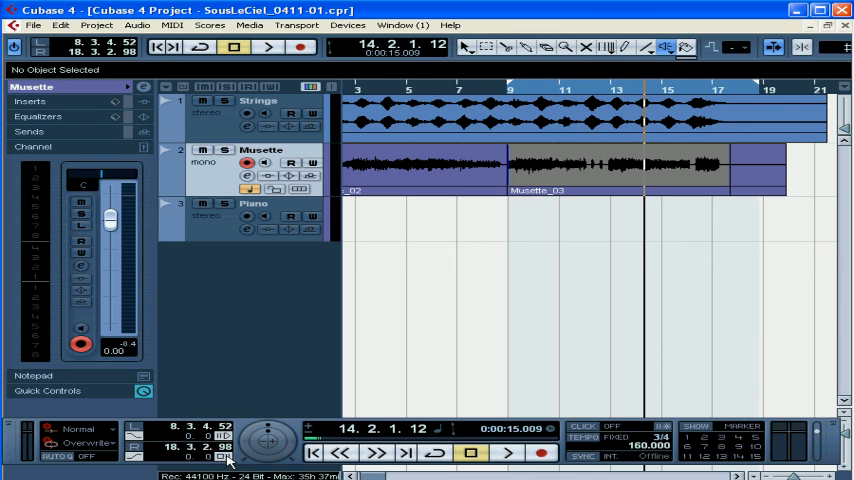
mouse_move(195, 443)
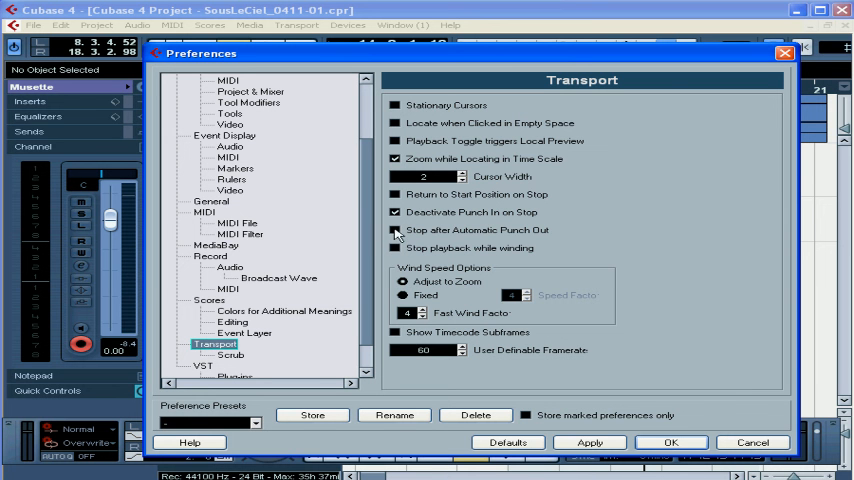
click(395, 230)
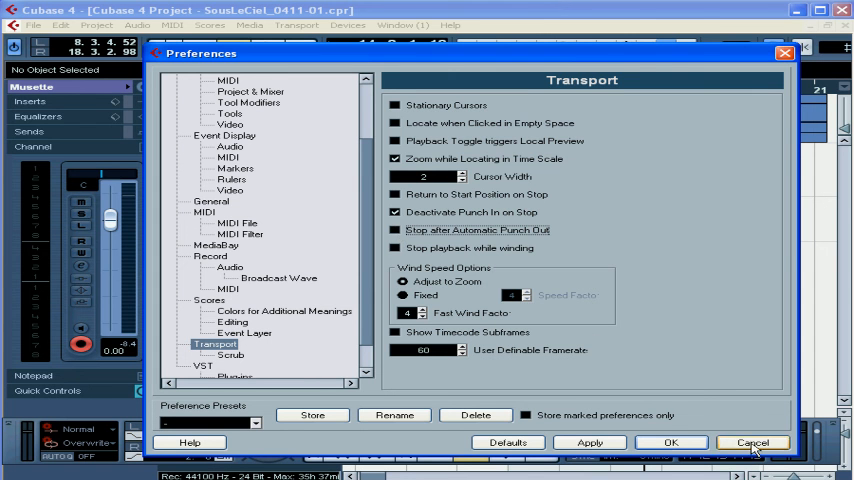
click(752, 442)
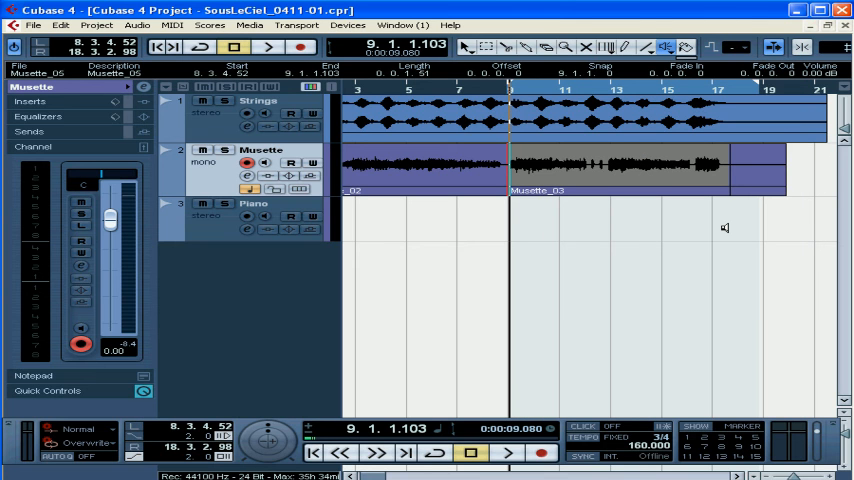